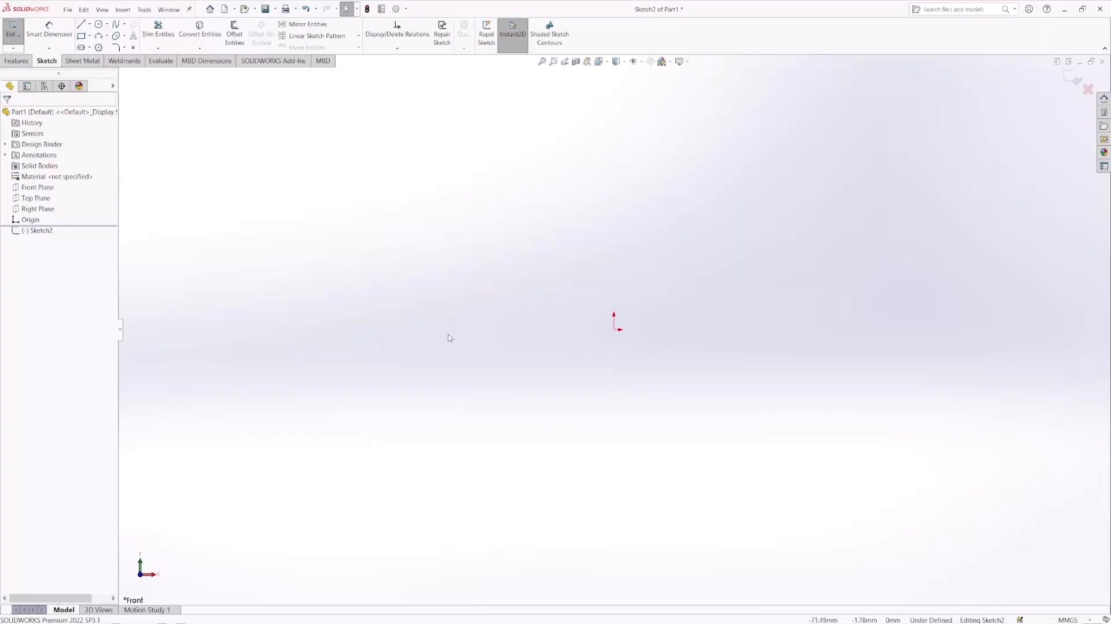
{"action": "mouse_move", "coordinate": [443, 335]}
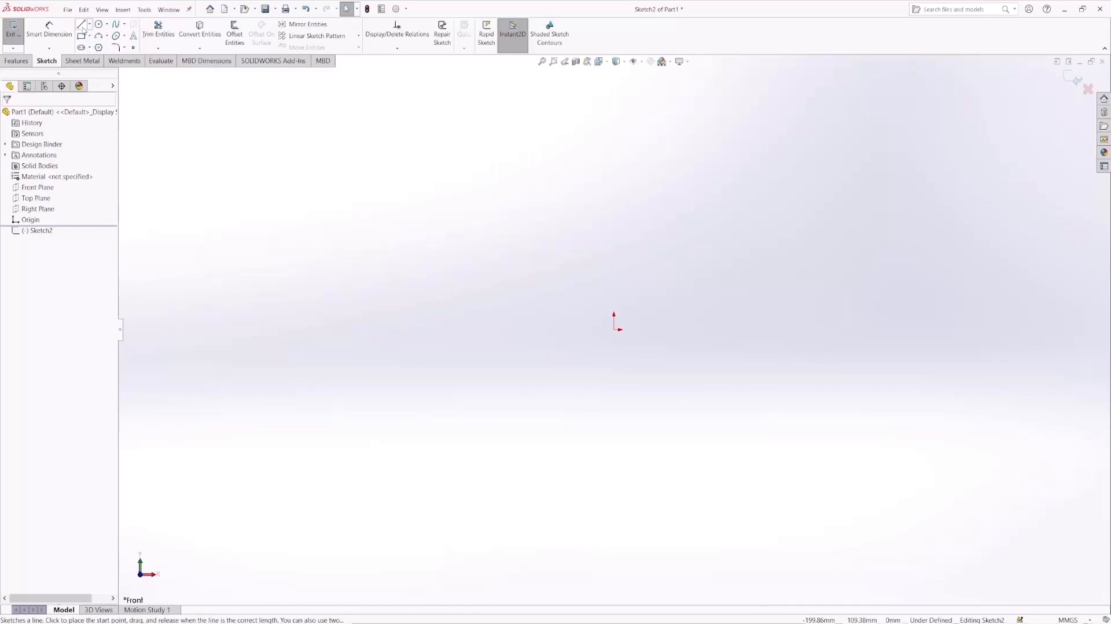
Step: Start a line in the Front-plane sketch, placing its start point left of the origin
{"action": "left_click", "coordinate": [16, 61]}
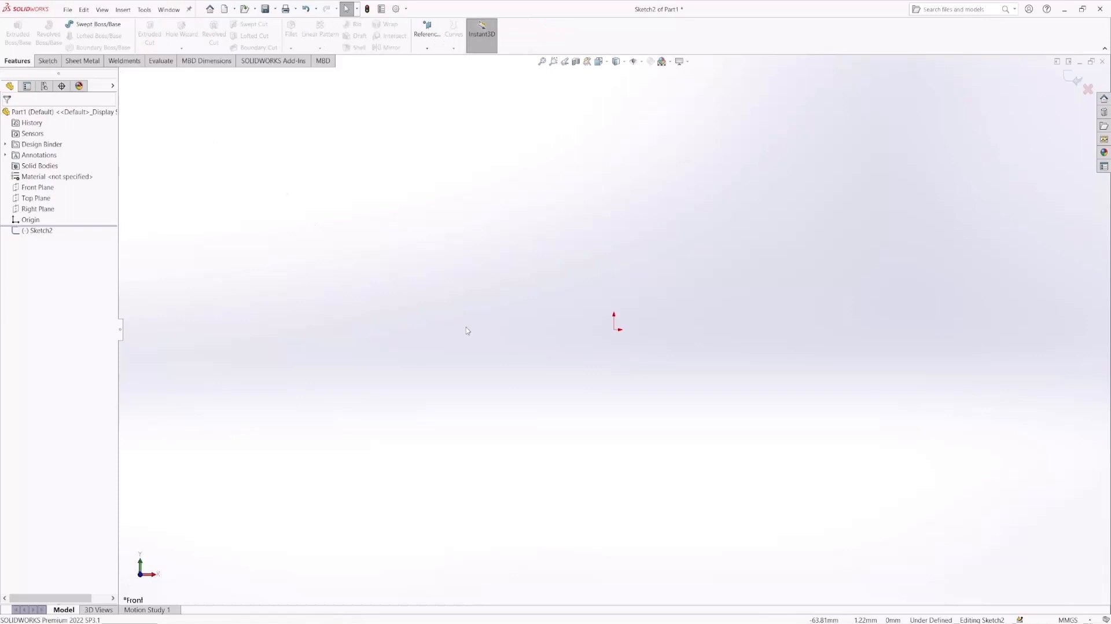
{"action": "mouse_move", "coordinate": [423, 283]}
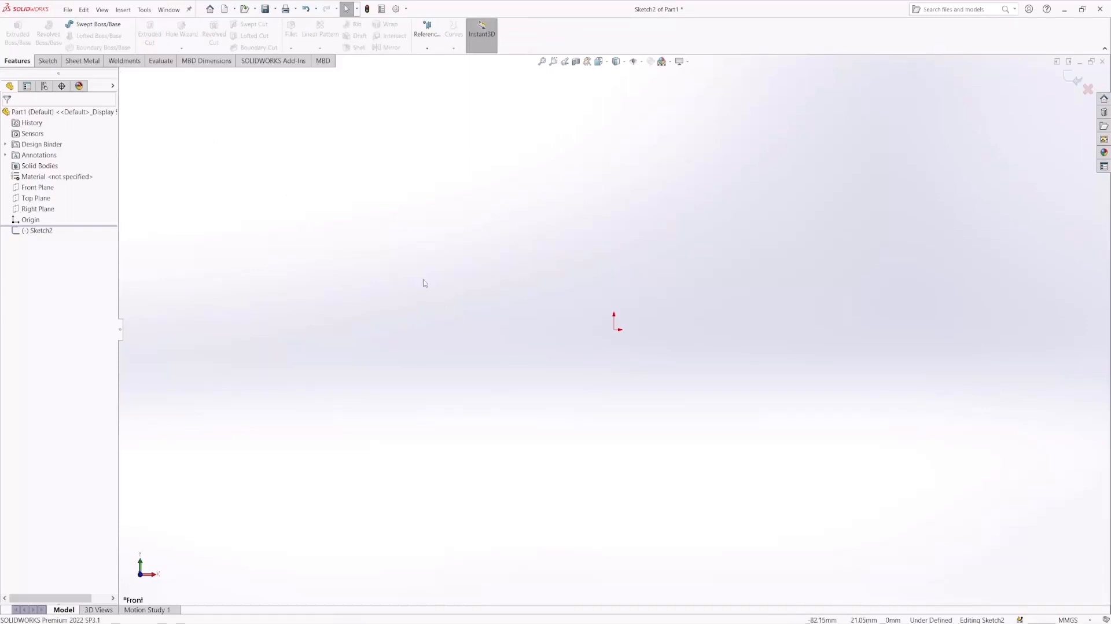
{"action": "left_click", "coordinate": [47, 61]}
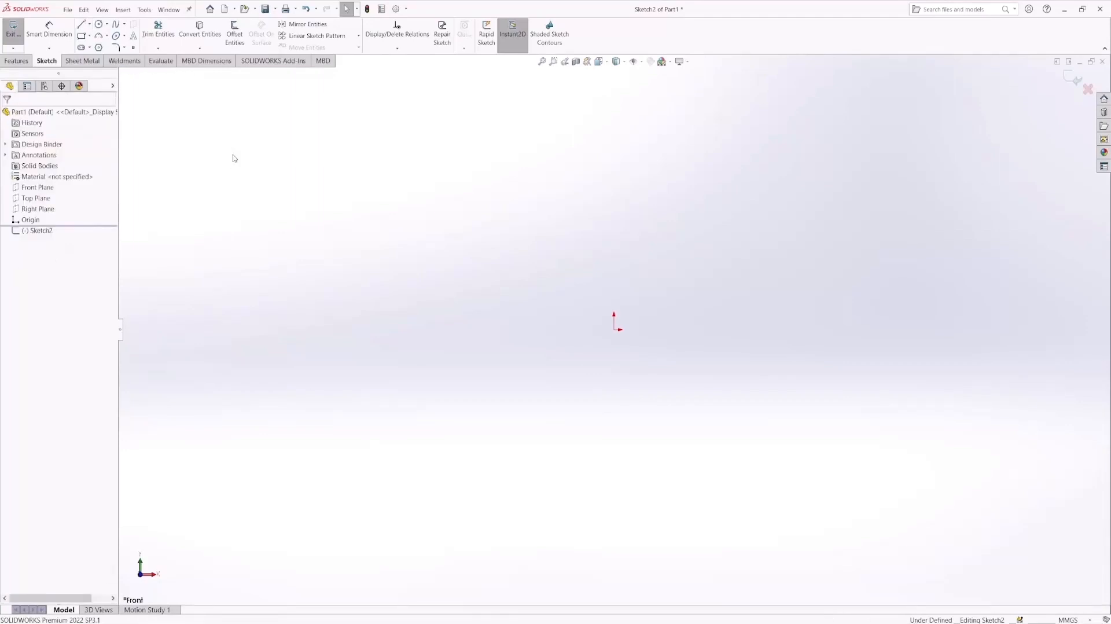
{"action": "left_click", "coordinate": [81, 24]}
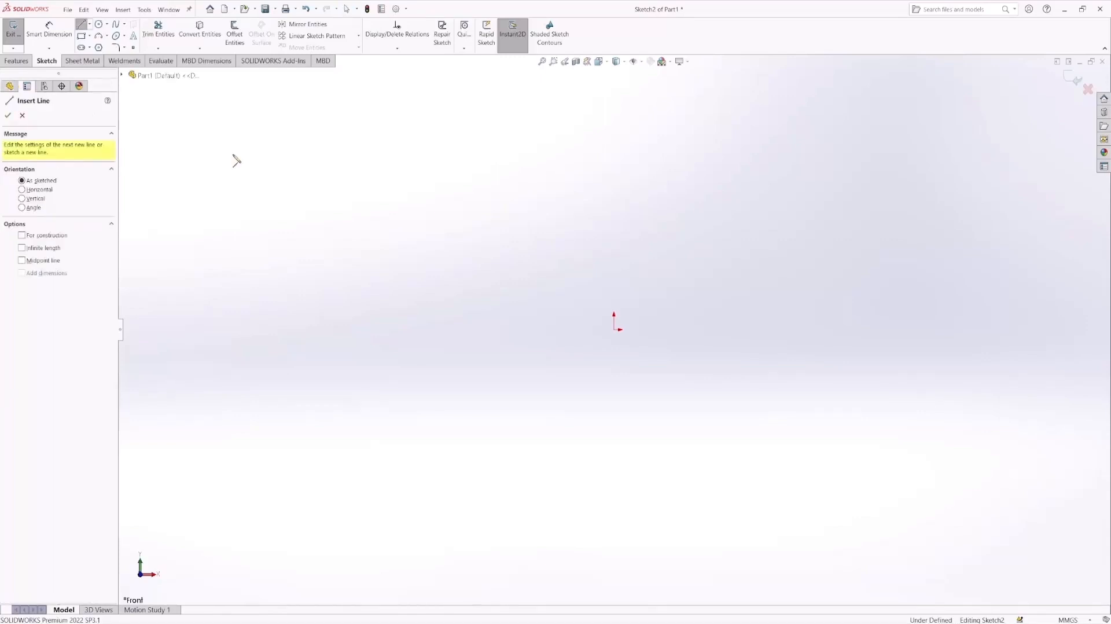
{"action": "mouse_move", "coordinate": [494, 356]}
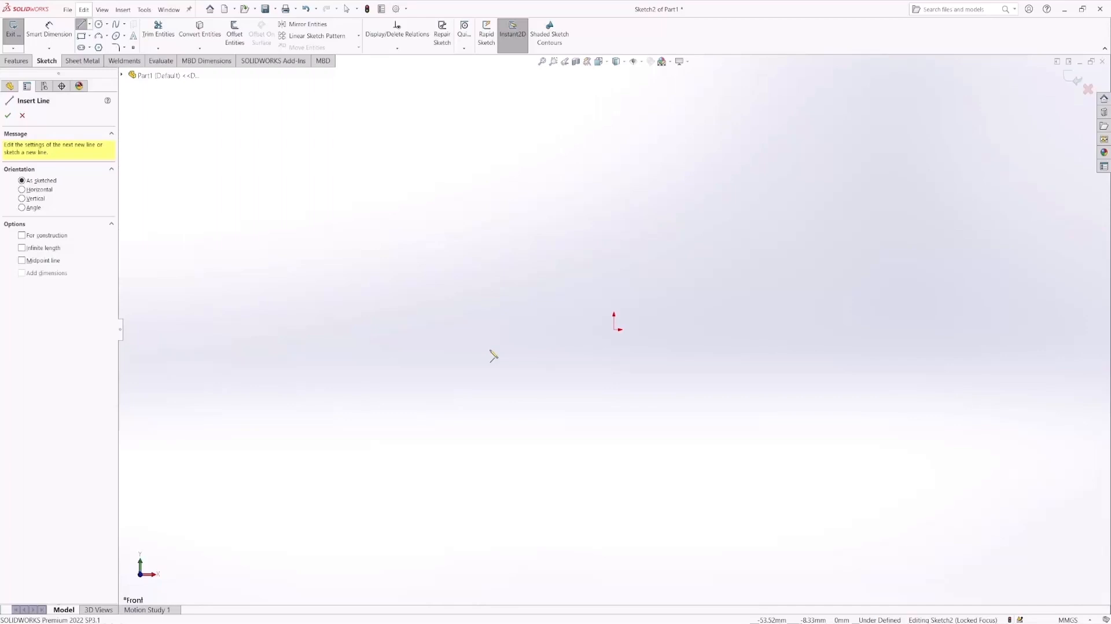
{"action": "left_click", "coordinate": [493, 356]}
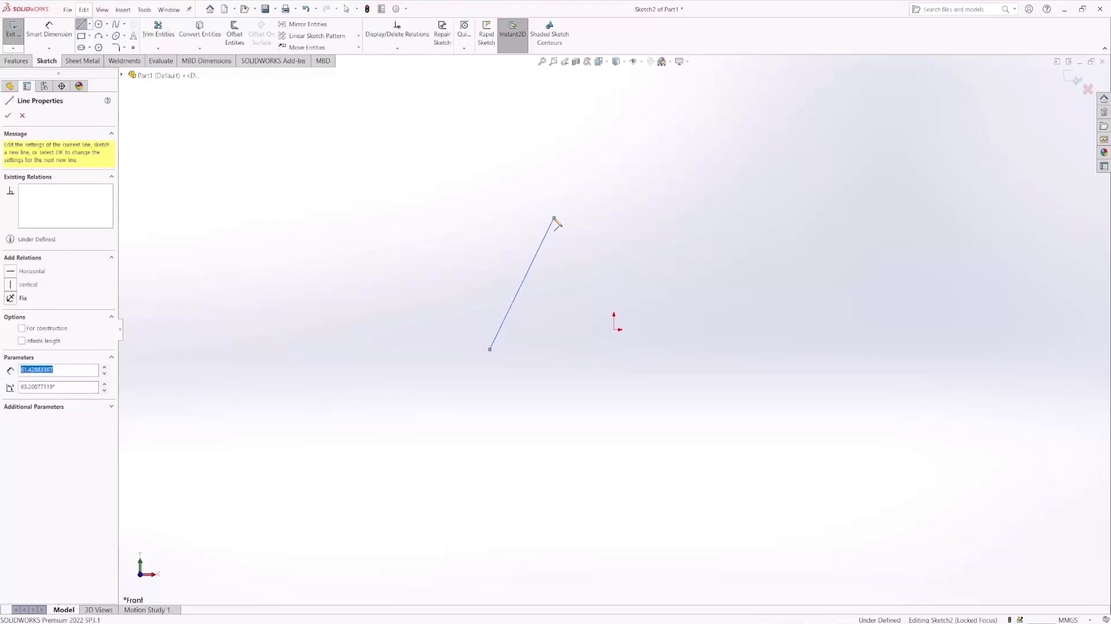
{"action": "left_click", "coordinate": [630, 199]}
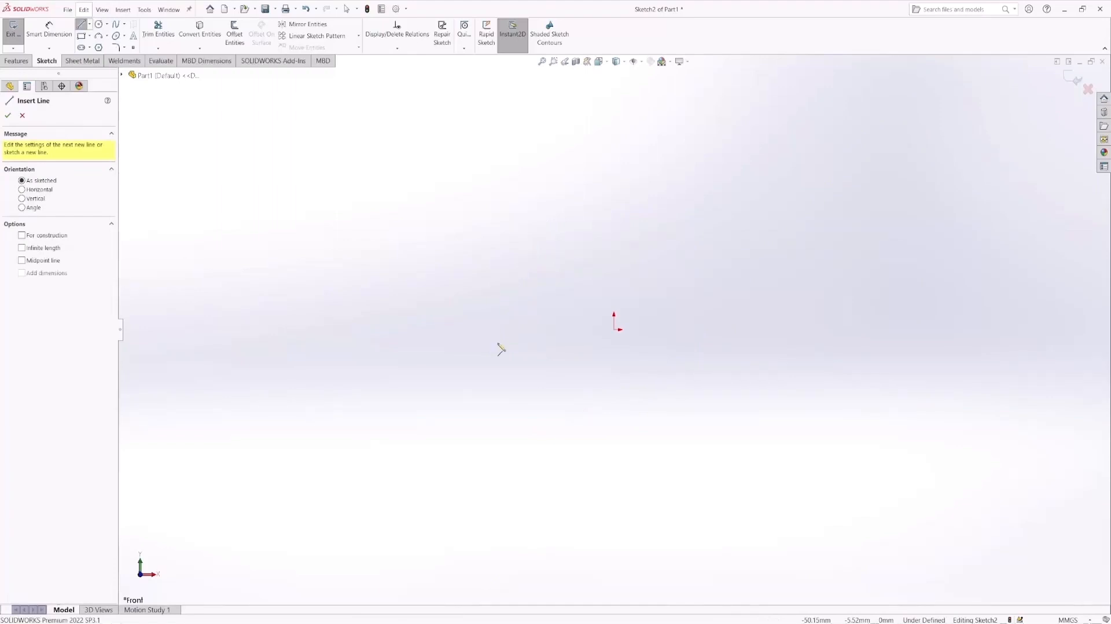
{"action": "mouse_move", "coordinate": [438, 367]}
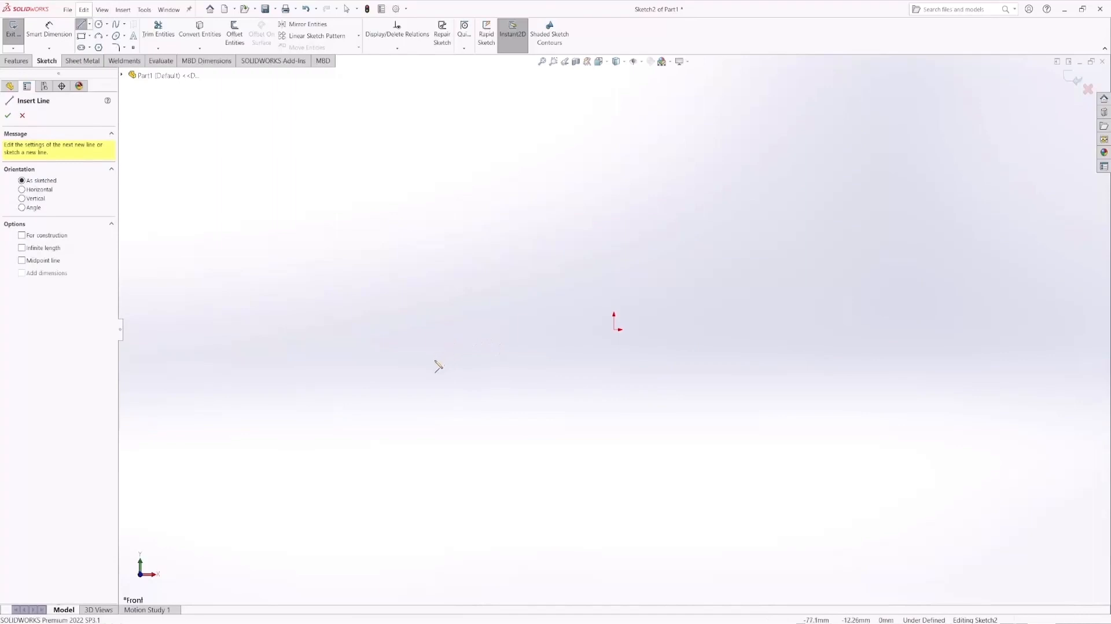
{"action": "mouse_move", "coordinate": [433, 374]}
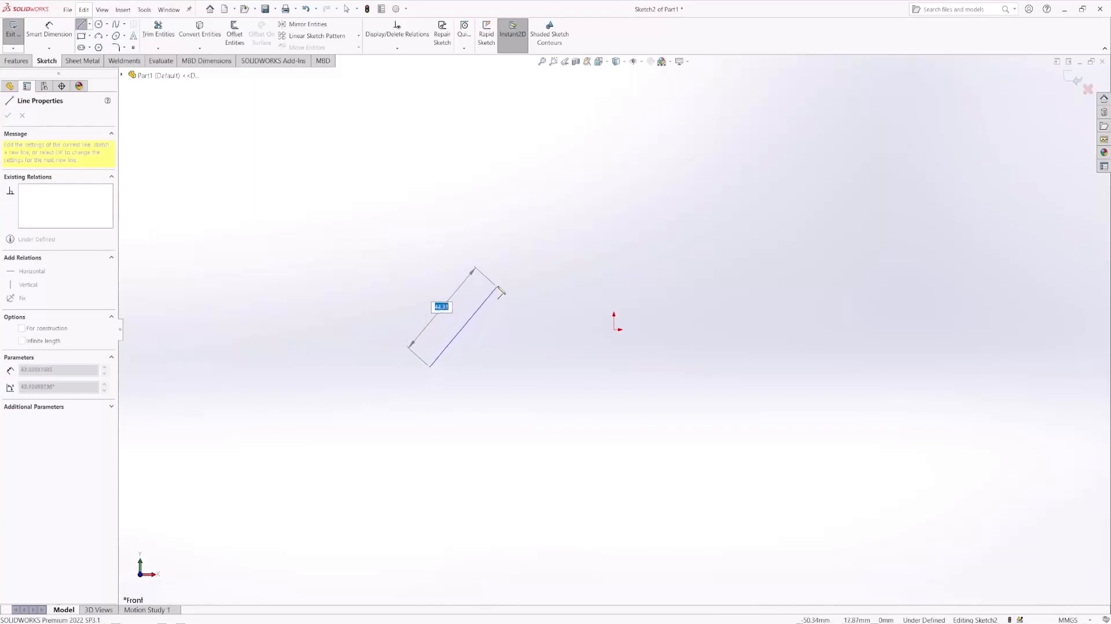
{"action": "left_click_drag", "start_coordinate": [474, 270], "coordinate": [496, 241]}
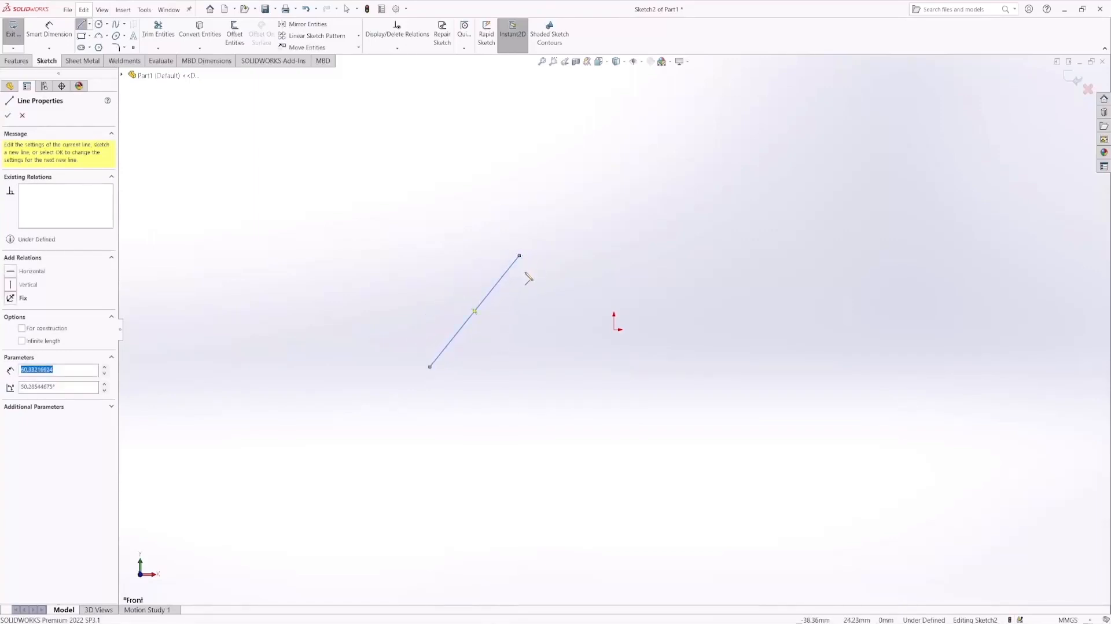
{"action": "mouse_move", "coordinate": [464, 360]}
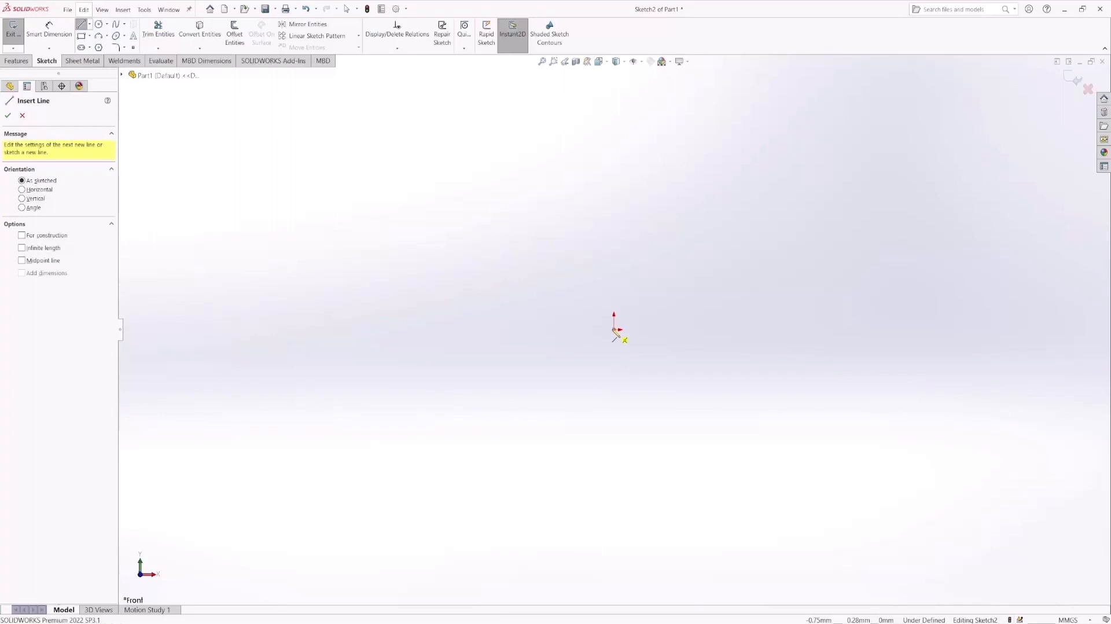
Step: Draw the profile from the origin: horizontal base, vertical sides and tangent-arc top, then exit Line
{"action": "left_click", "coordinate": [615, 328]}
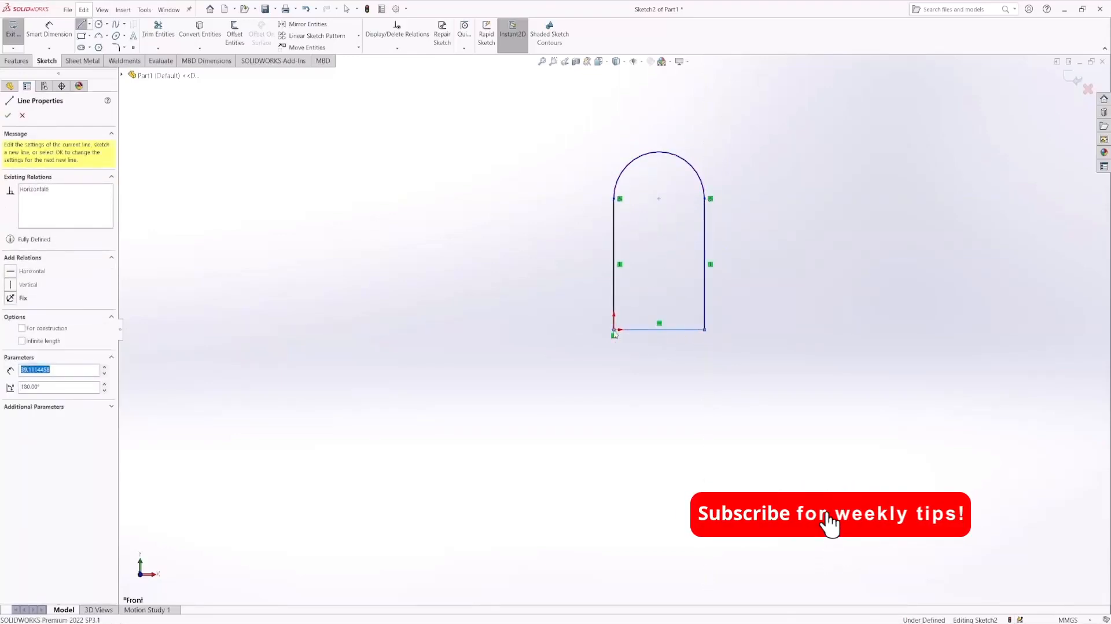
{"action": "left_click", "coordinate": [8, 115]}
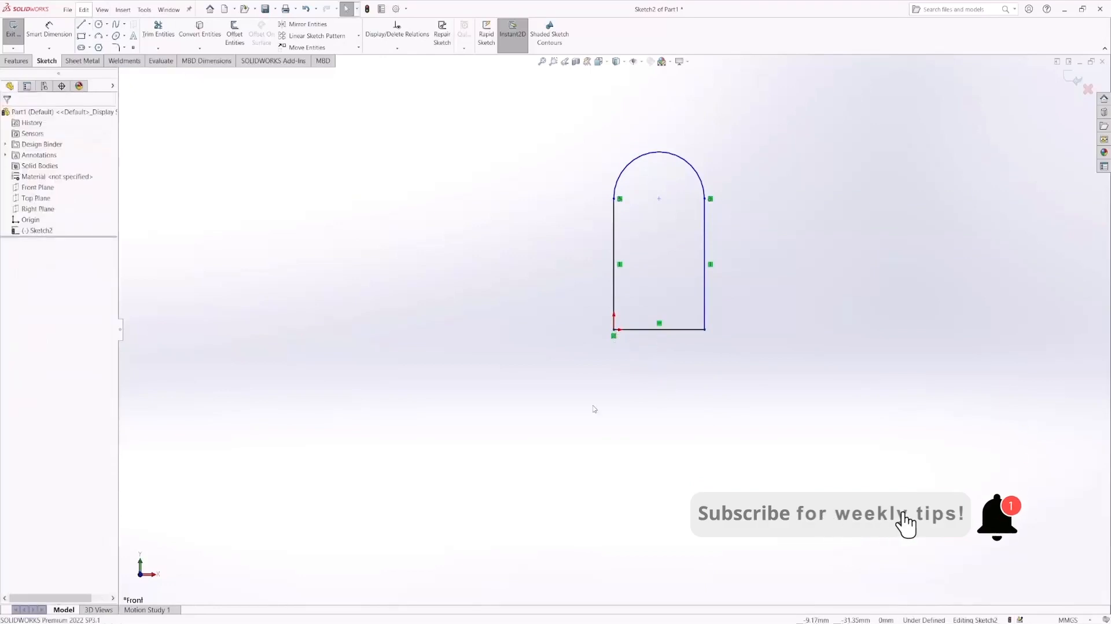